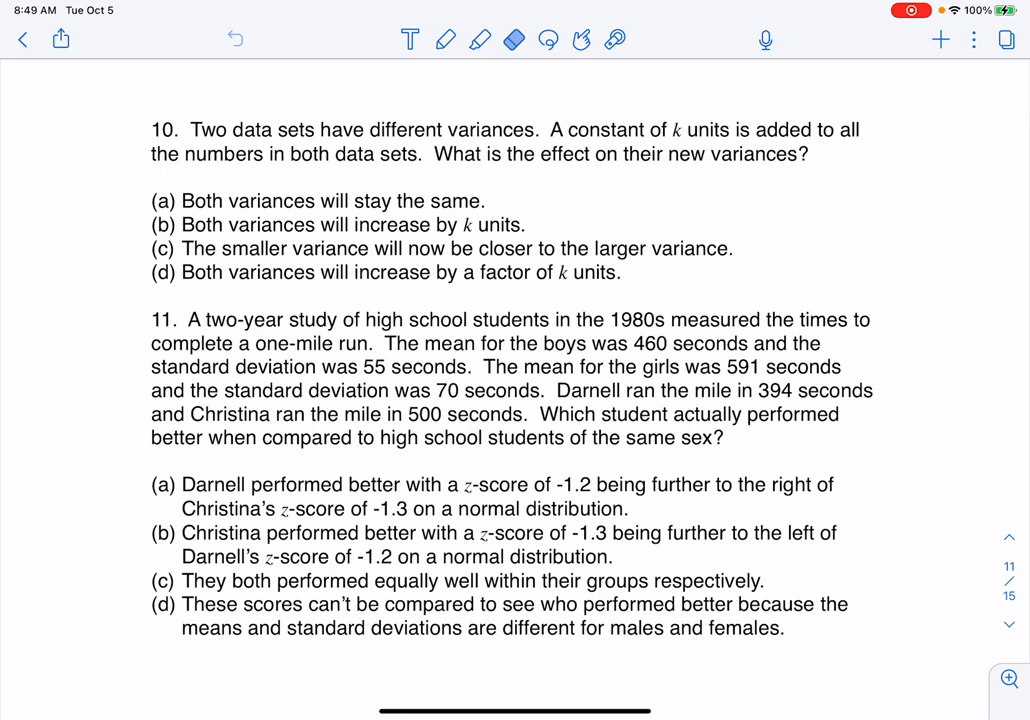
- Switch to the highlighter and mark the word 'variances' in question 10
left_click(479, 40)
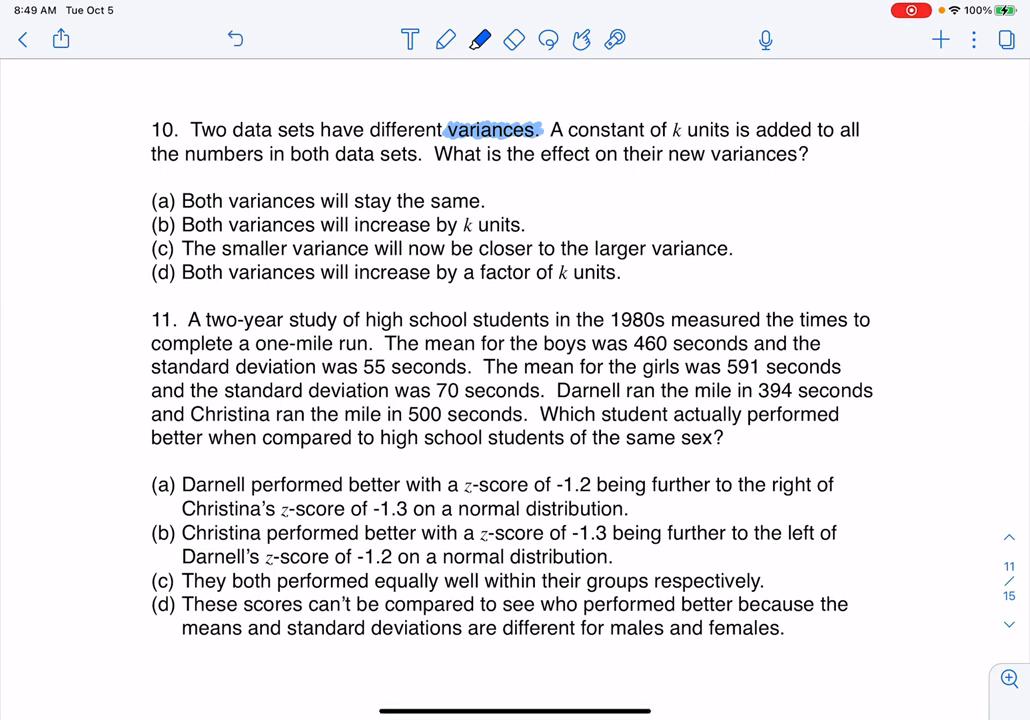
left_click(445, 40)
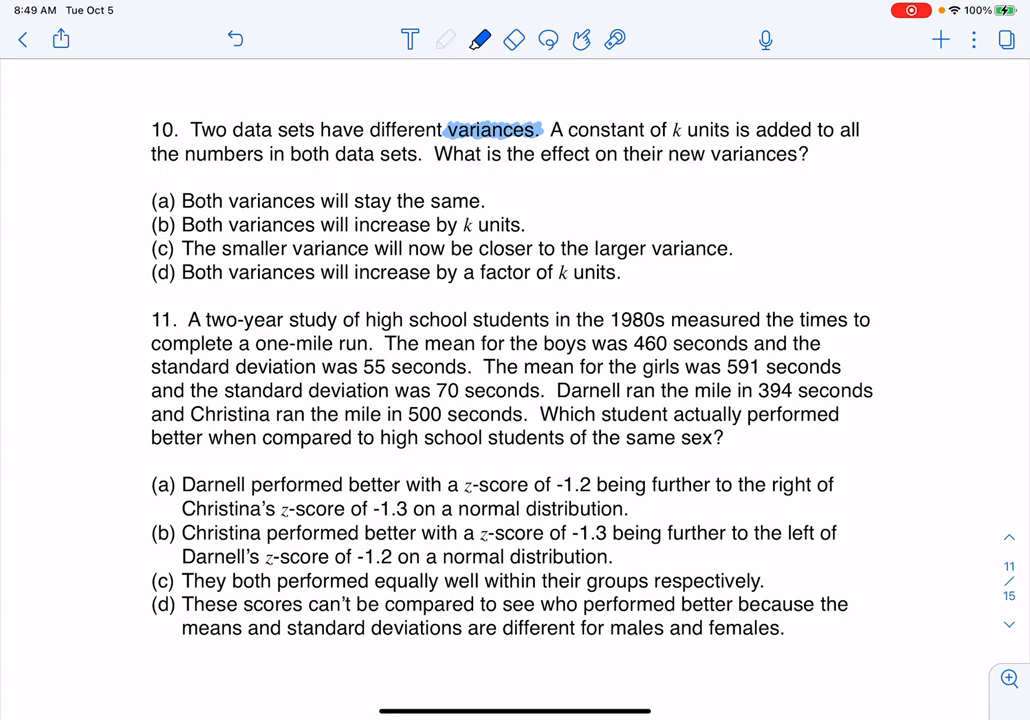
- With the pen, circle 'of k' and answer choice (a), then bring up Graphing Calc
left_click(446, 40)
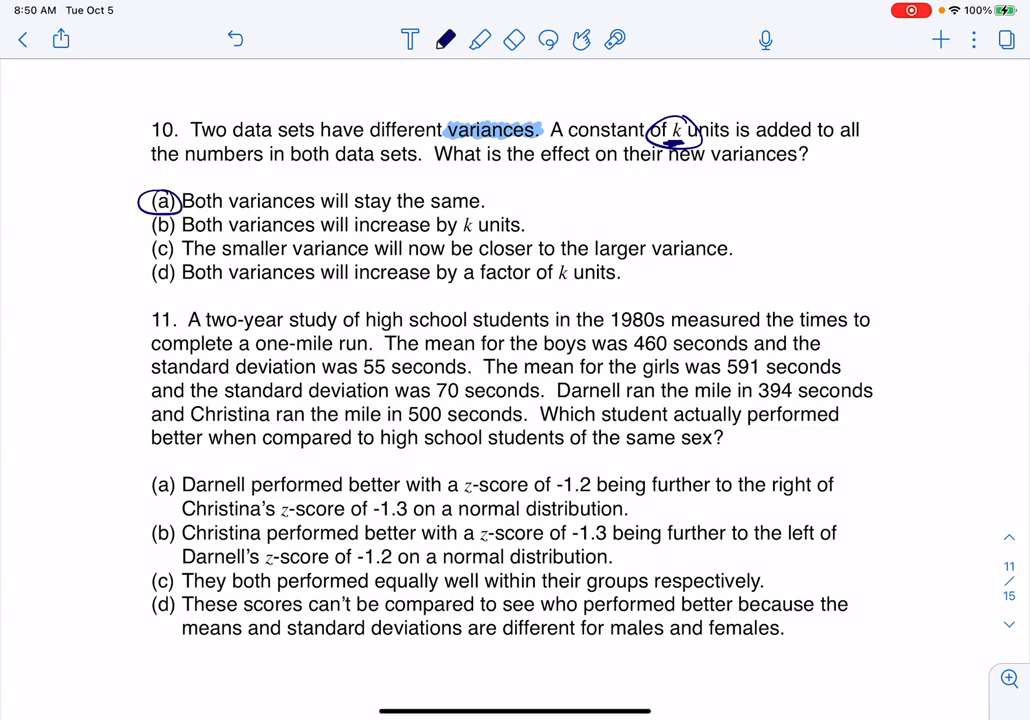
left_click(656, 181)
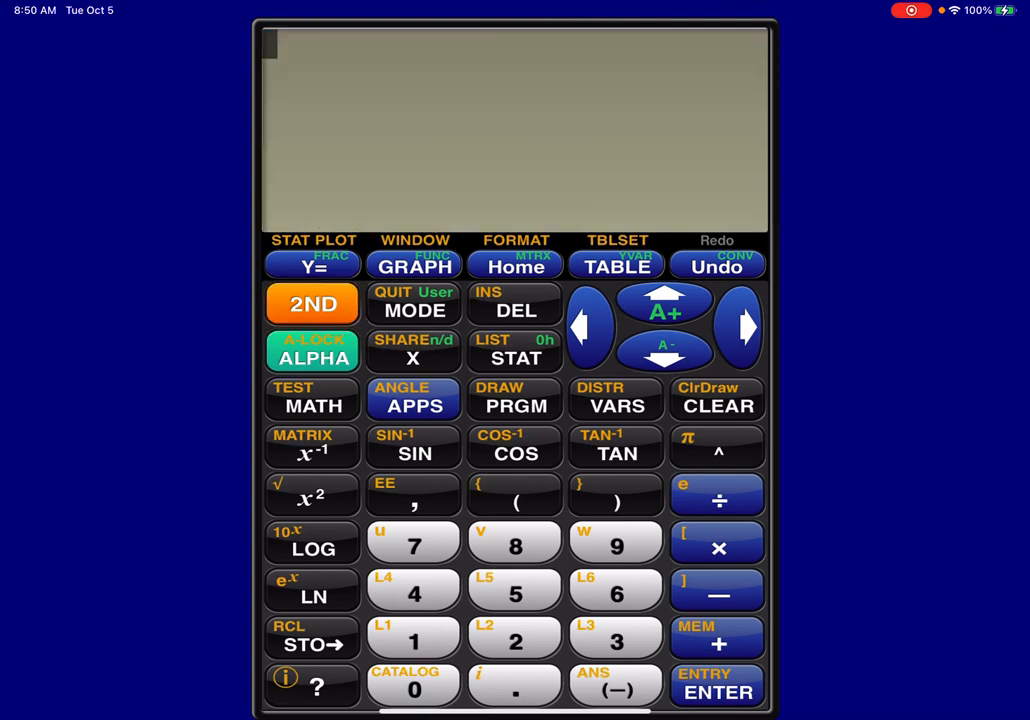
- Run 1-Var Stats on the list 1–5 (mean 3) and return to Notability
left_click(515, 358)
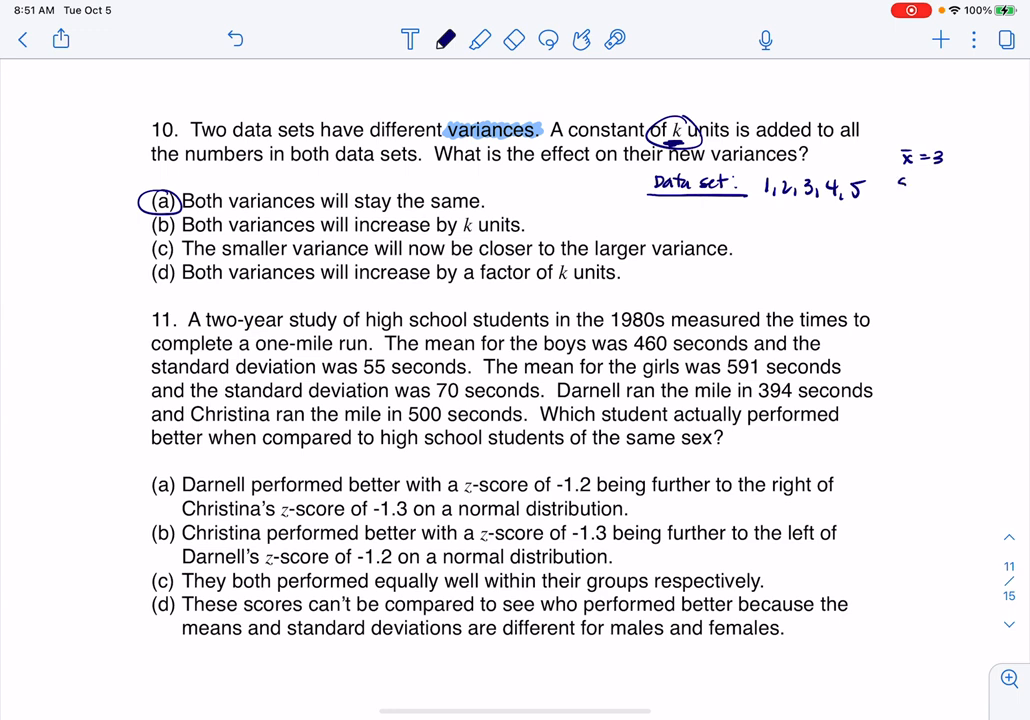
- Write s=1.58 under x̄=3 and circle 'variances' in question 10
type("=1.58")
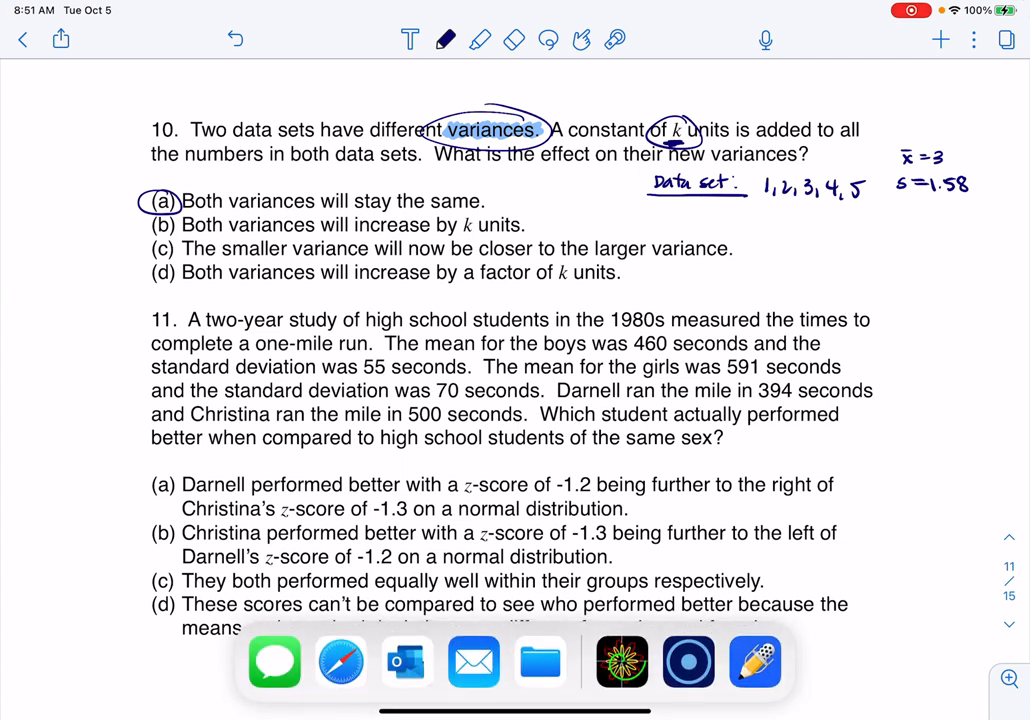
left_click(753, 661)
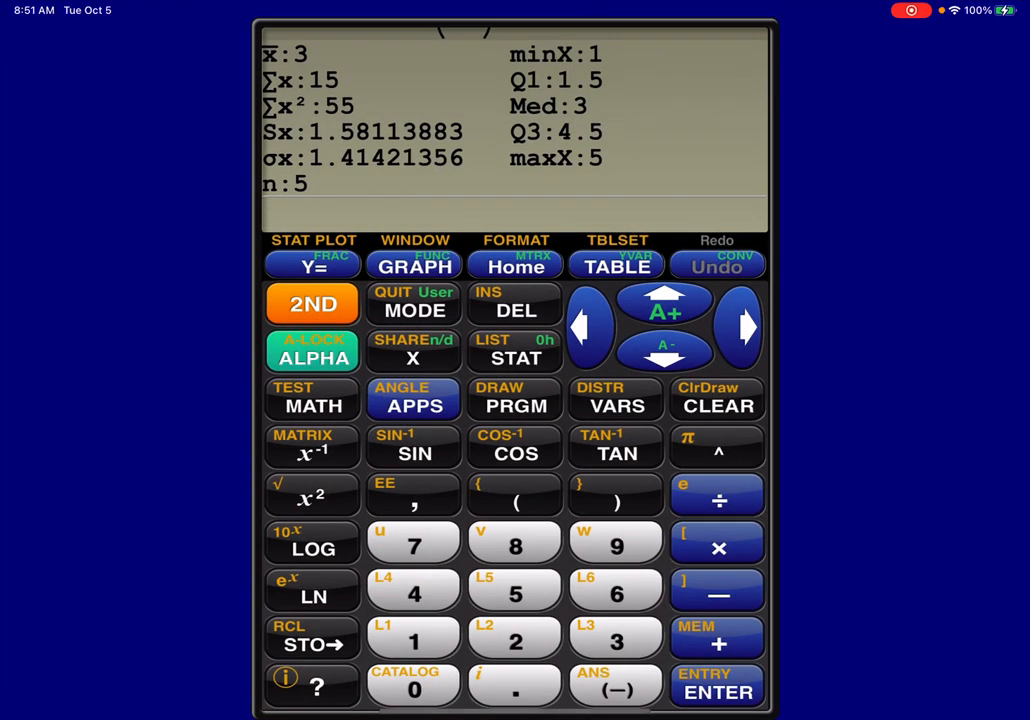
left_click(515, 350)
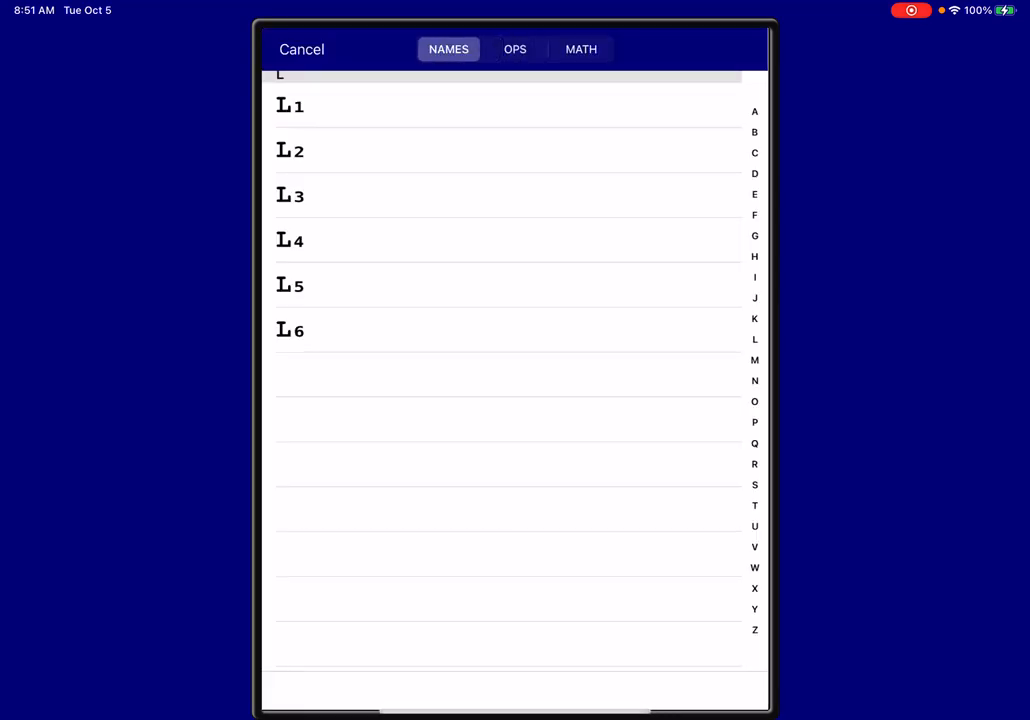
left_click(581, 49)
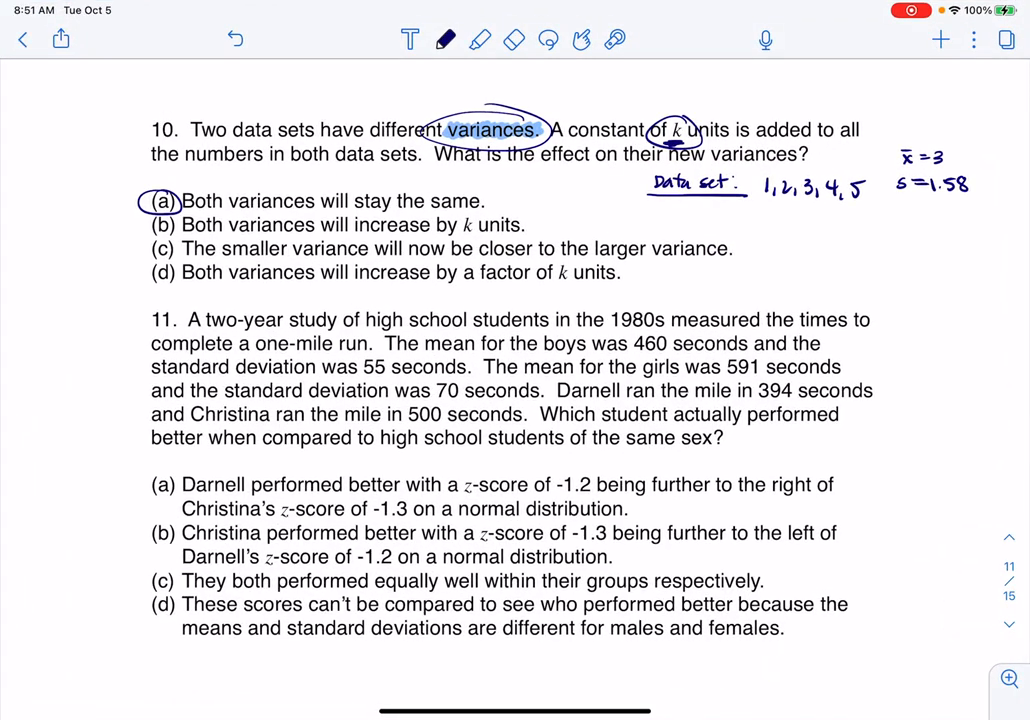
- Write variance s²=1.5 for data set #1 and mark k with +20
type("s²=1")
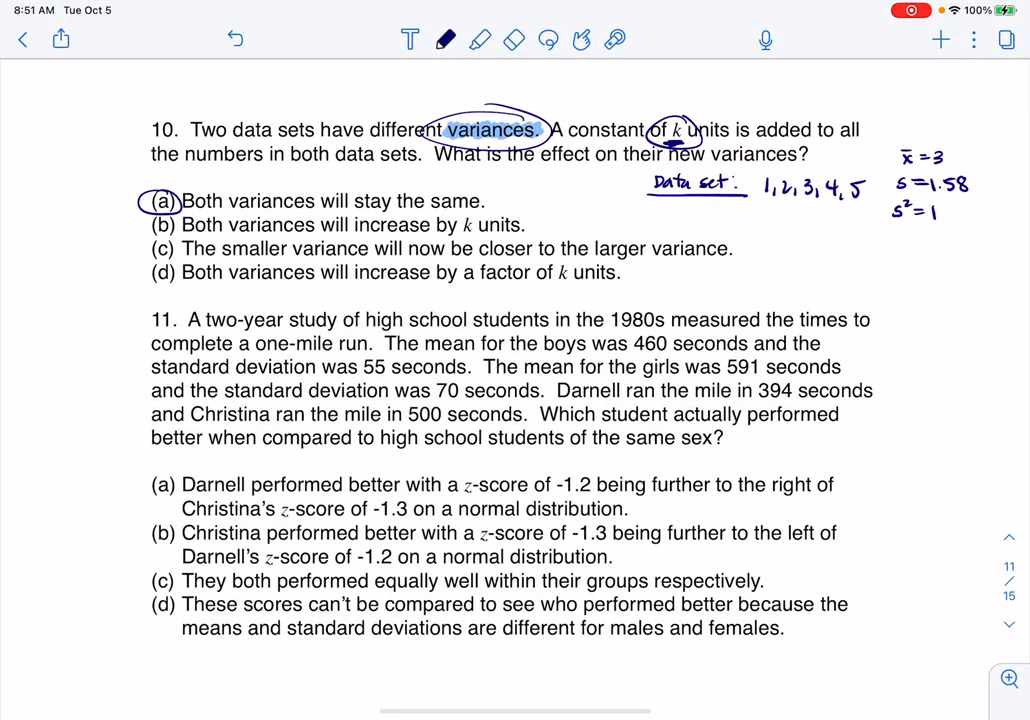
type(".5")
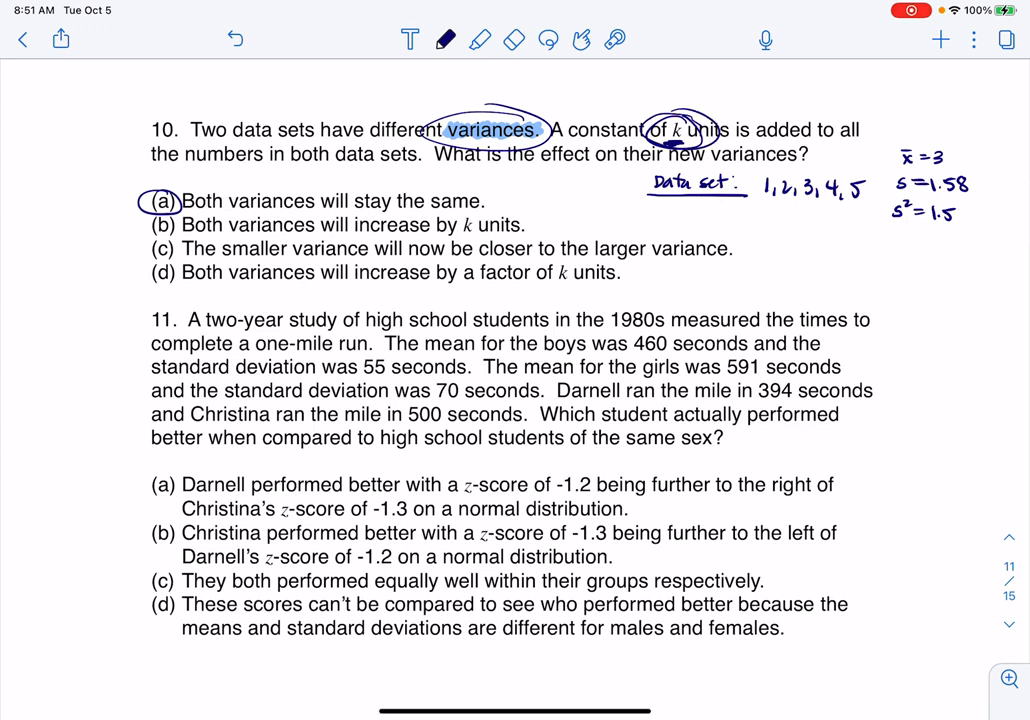
type("Data set")
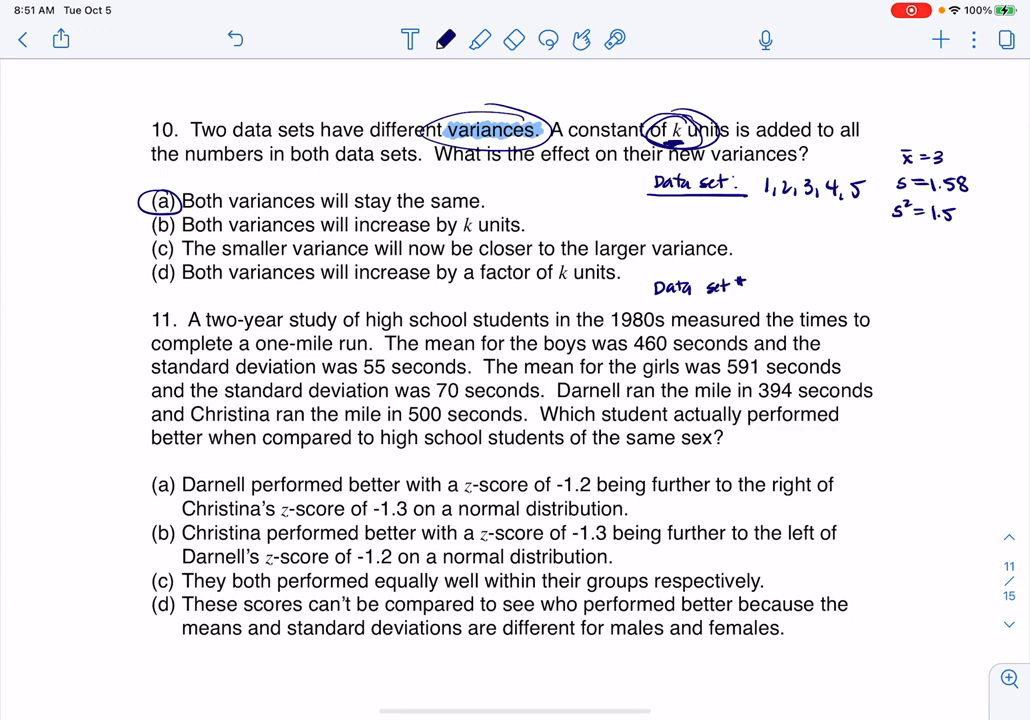
- Write 'Data set #2: 20,21,22,23,24,25' in the notes
type("*2:")
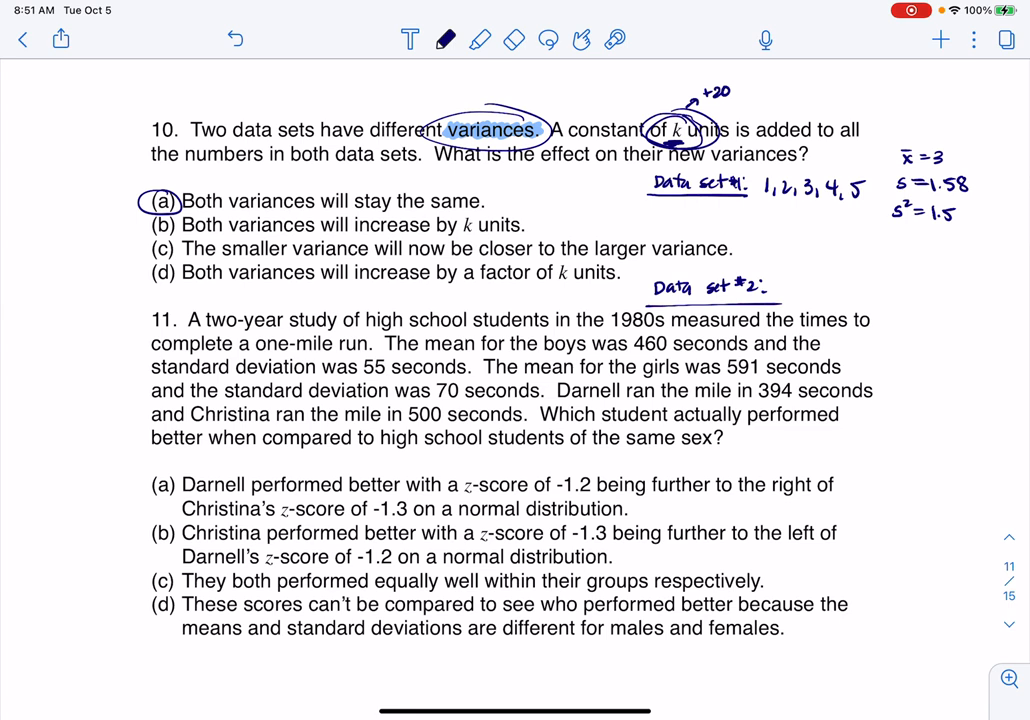
type("20")
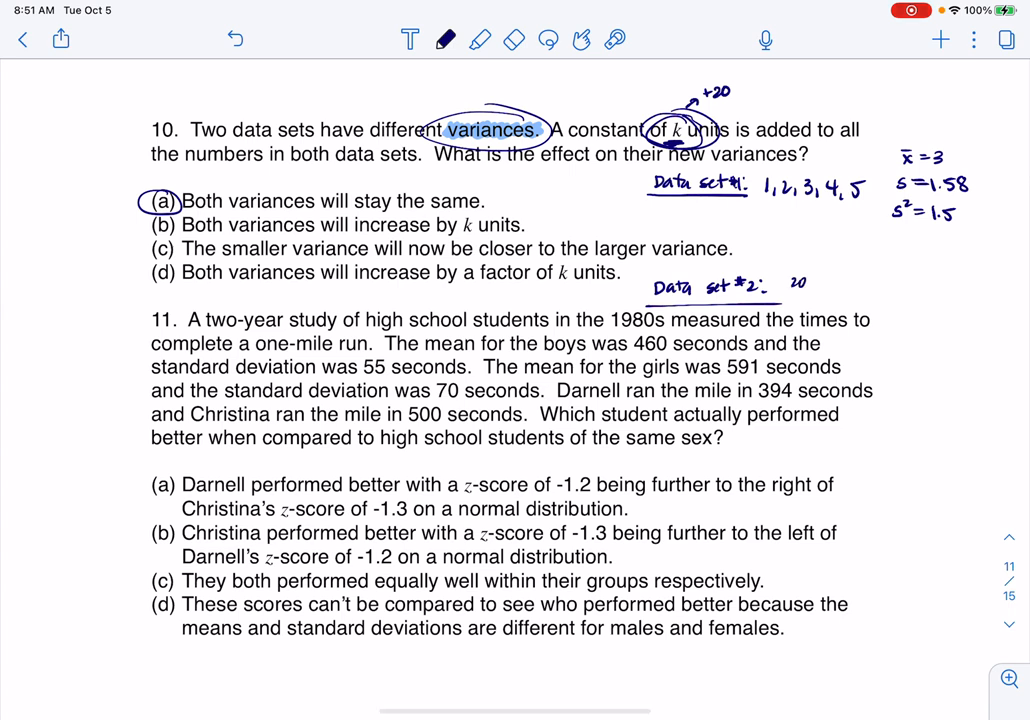
type(",21,22")
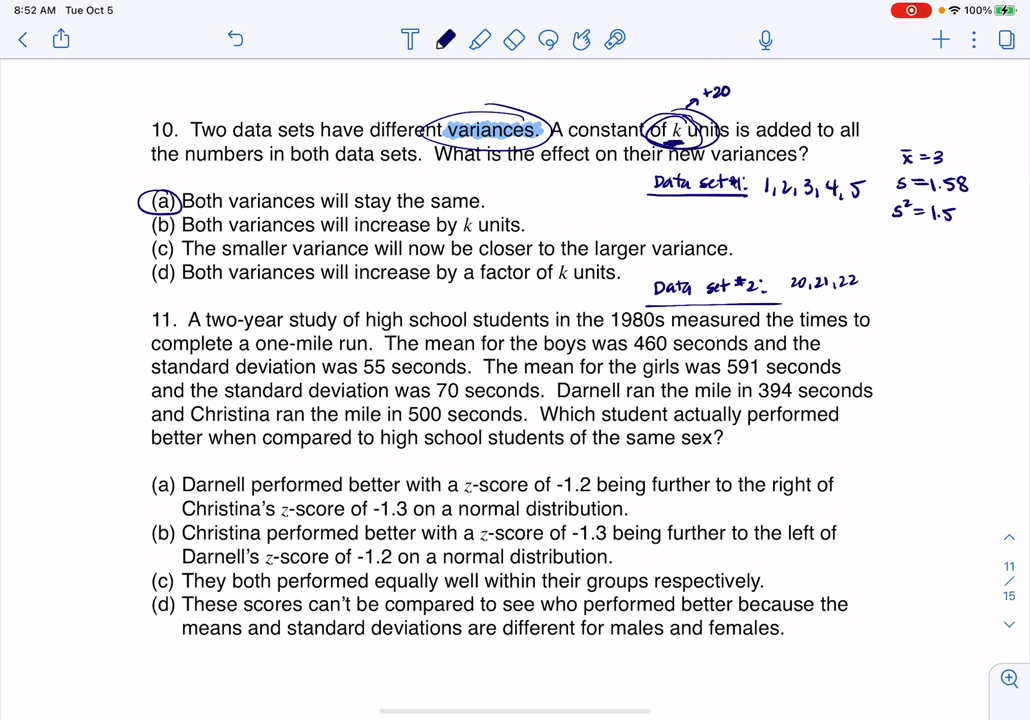
type(",23,24,25")
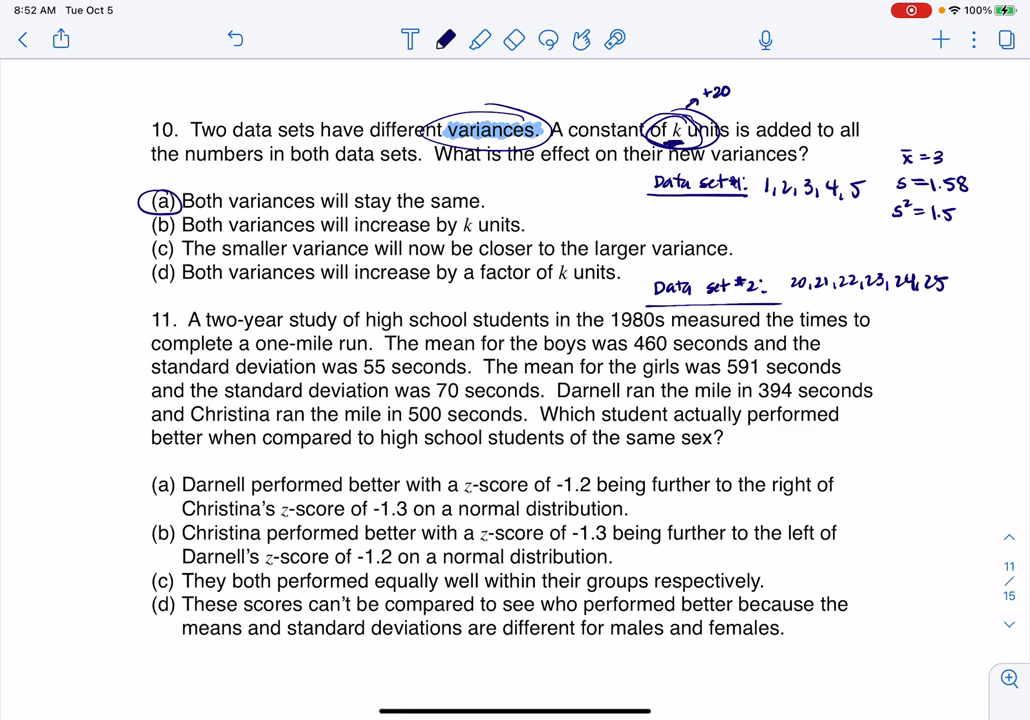
- Open the calculator's STAT Edit list for data set #2, then brace set 1's s and s²
left_click_drag(982, 180, 982, 220)
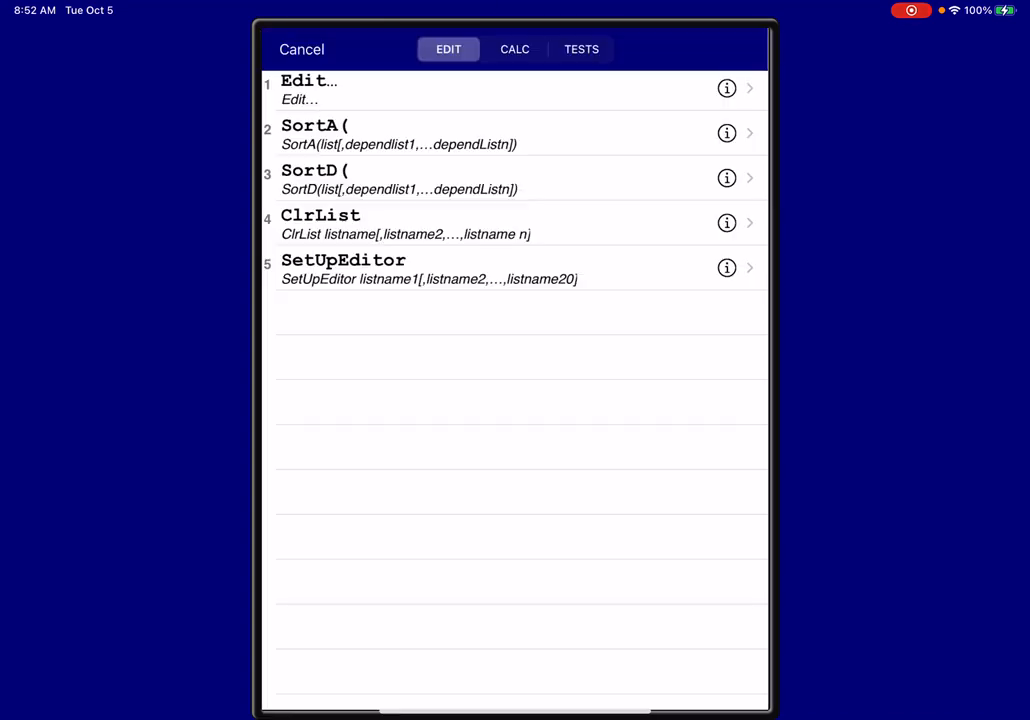
left_click(301, 49)
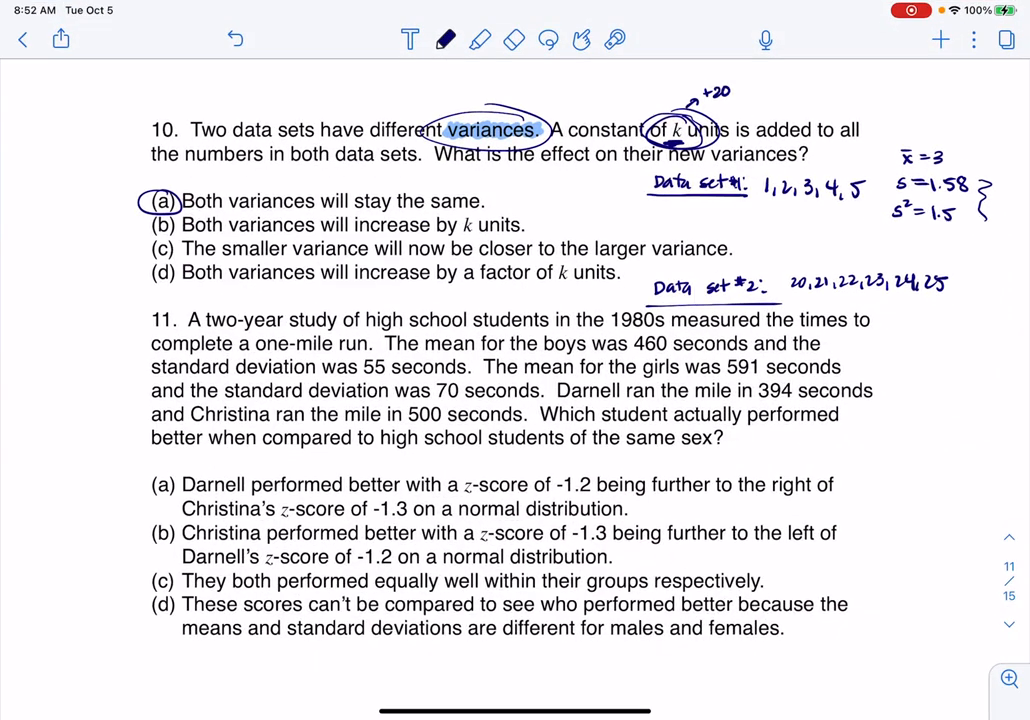
- Write x̄=23 and start s=1.58 beside data set #2, then go home
type("x̄=23")
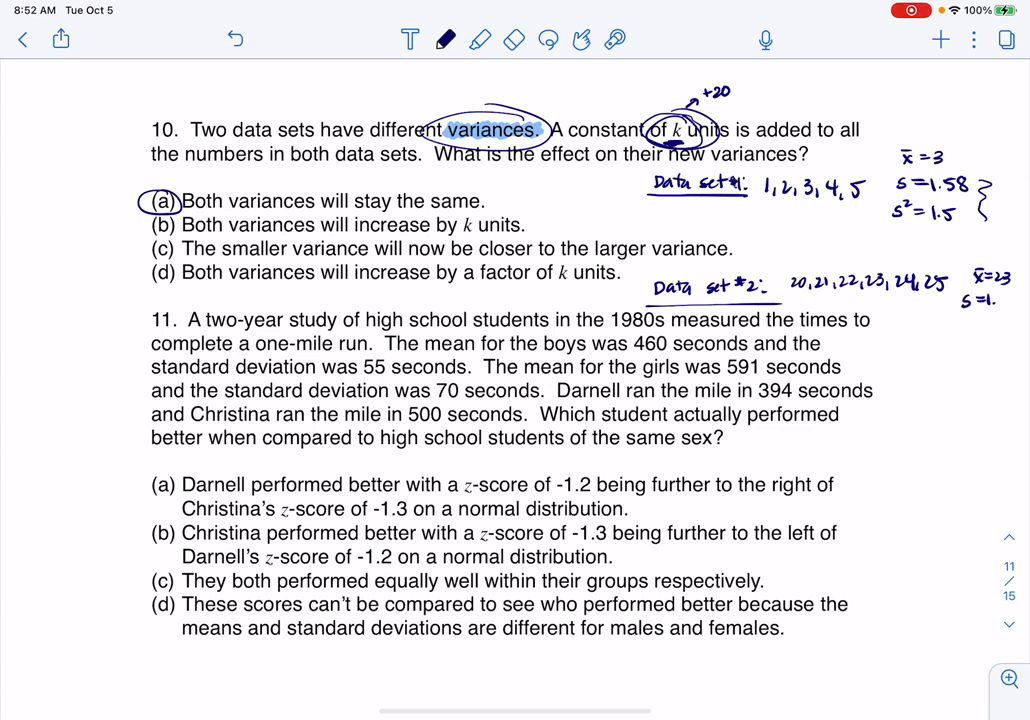
type("58")
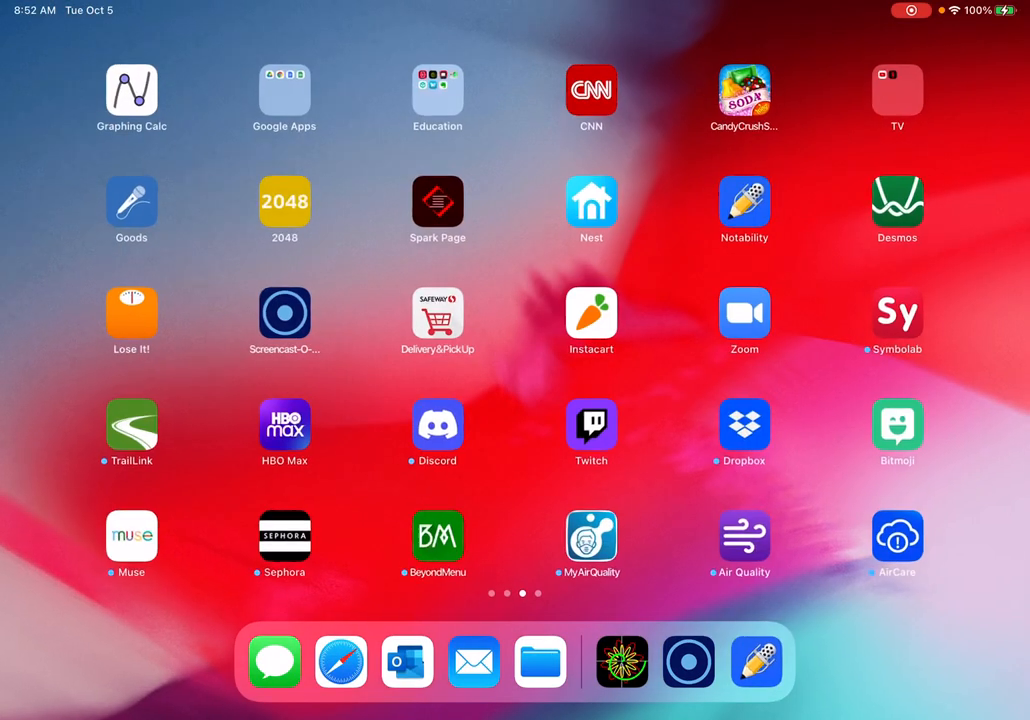
- Check data set #2's 1-Var Stats (mean 23, Sx 1.58113883) and return to the notes
left_click(131, 90)
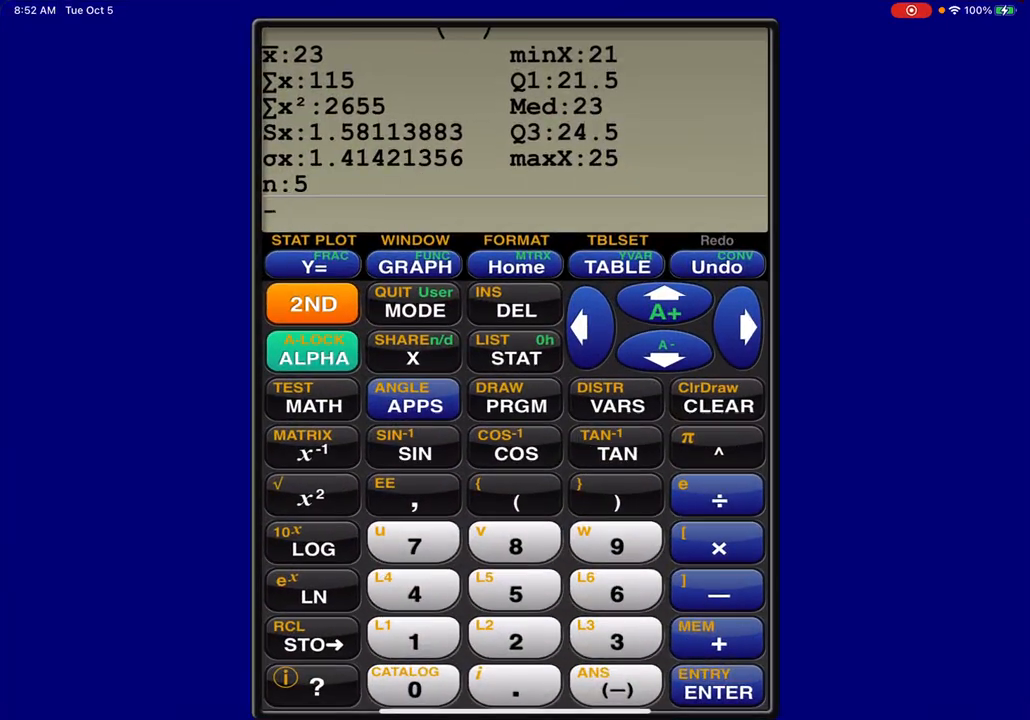
left_click(515, 358)
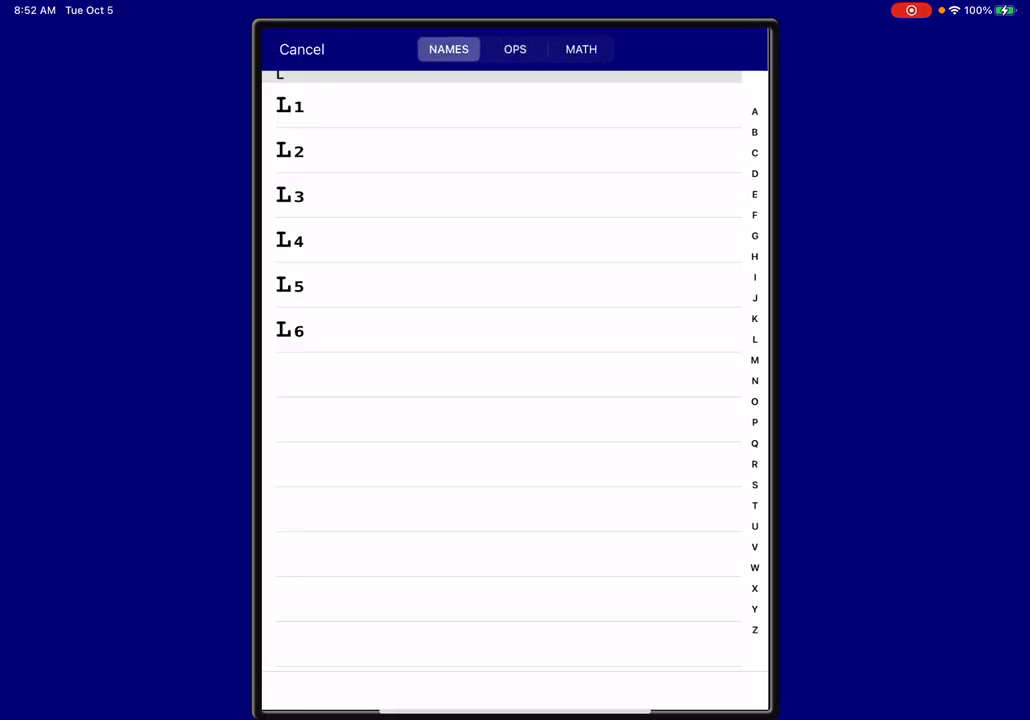
left_click(301, 49)
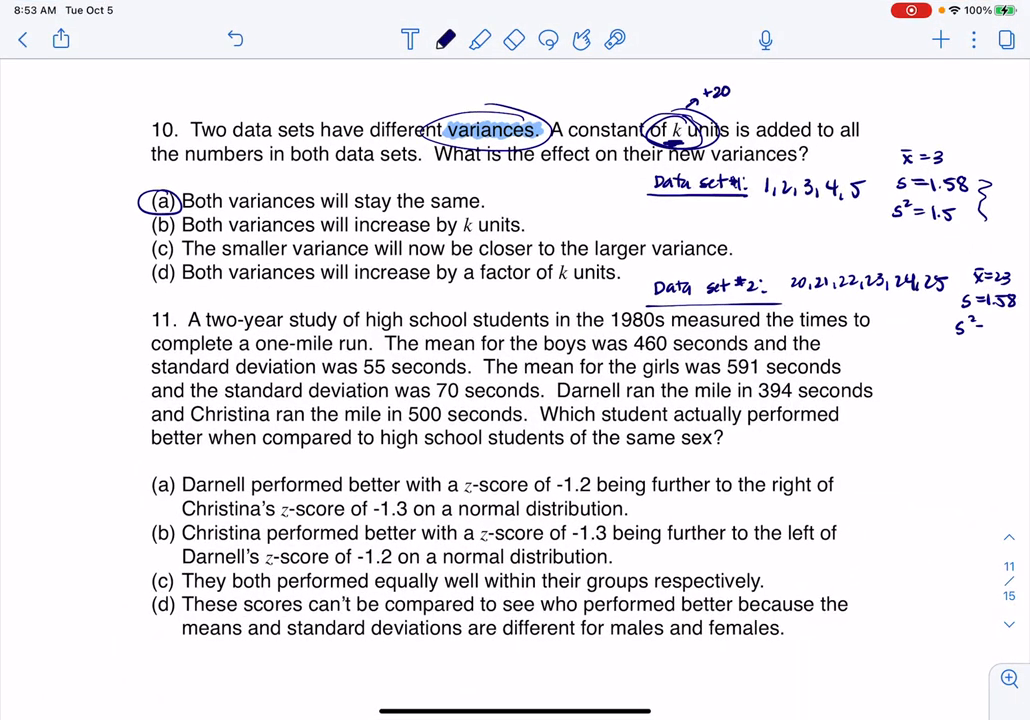
- Write s²=2.5 for set 2, highlight both variances, correct set 1 to 2.5, recircle (a)
type("2.5")
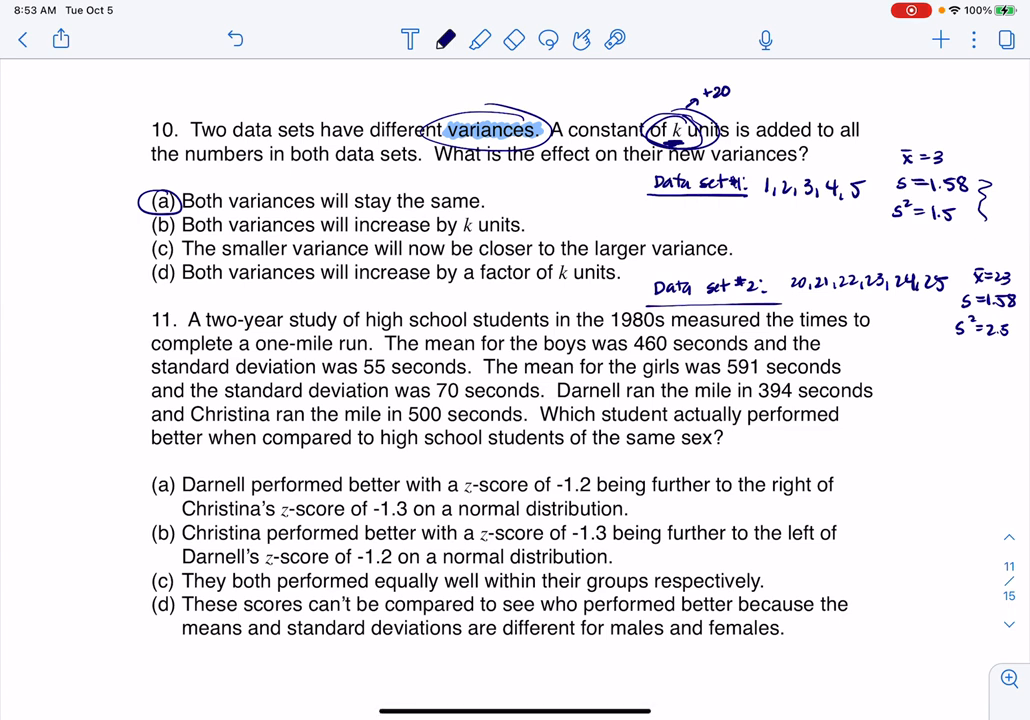
left_click(480, 40)
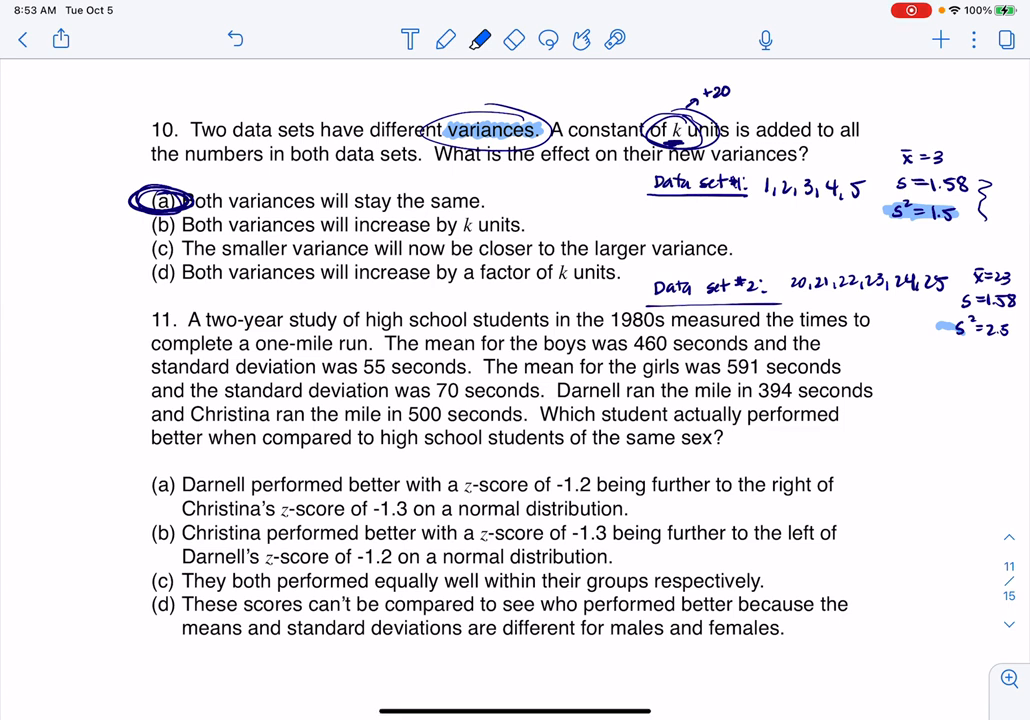
left_click(514, 40)
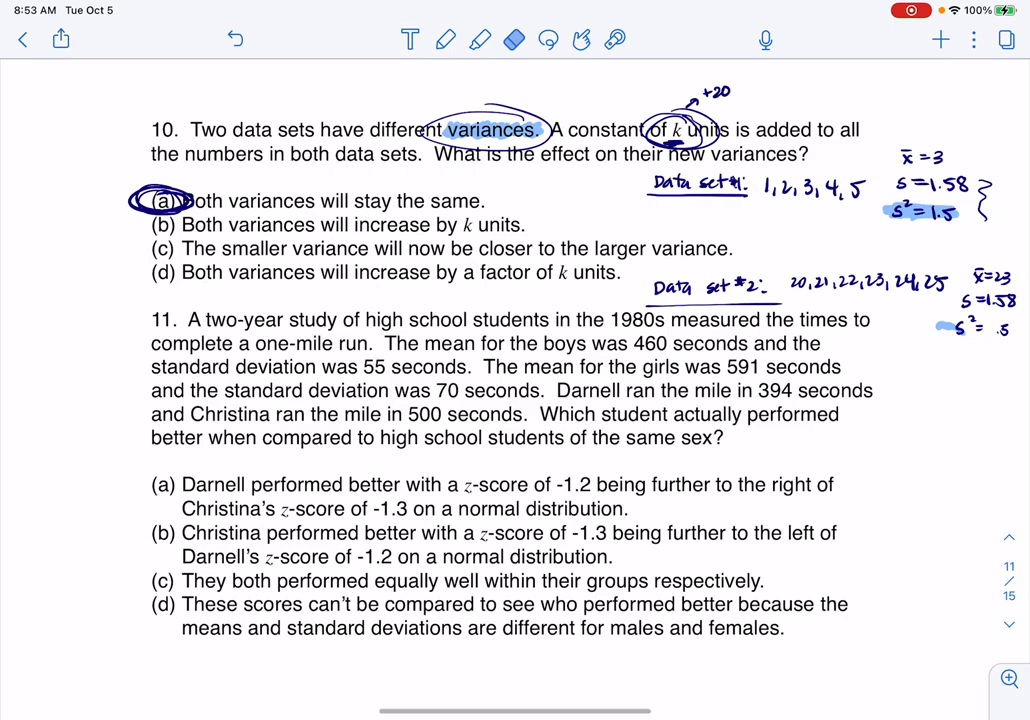
key("home")
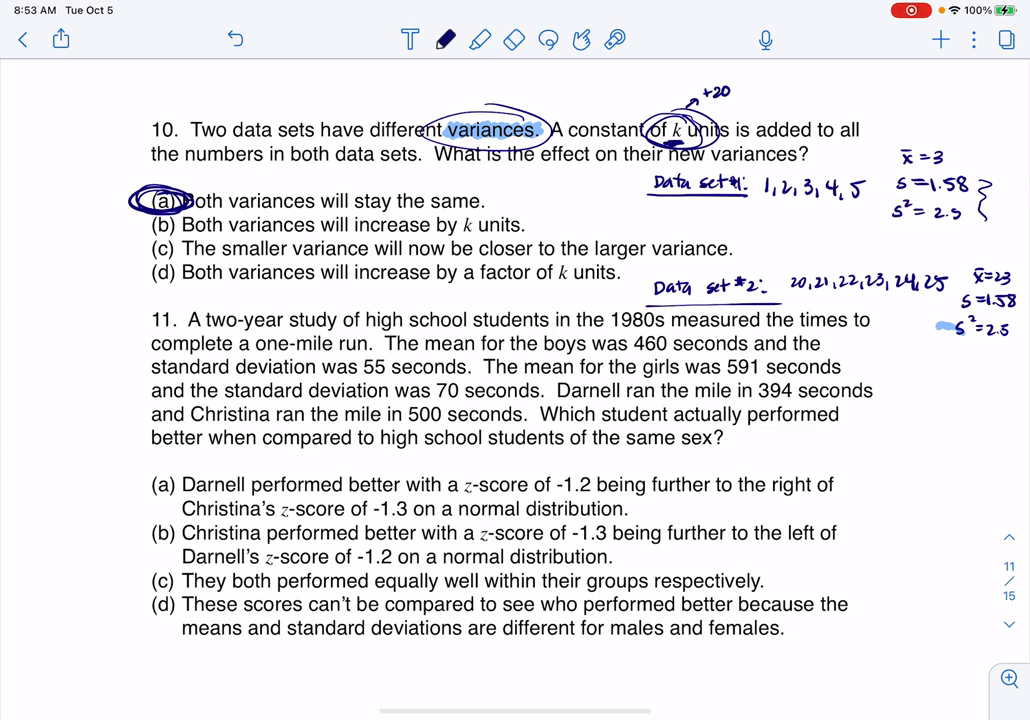
left_click(480, 40)
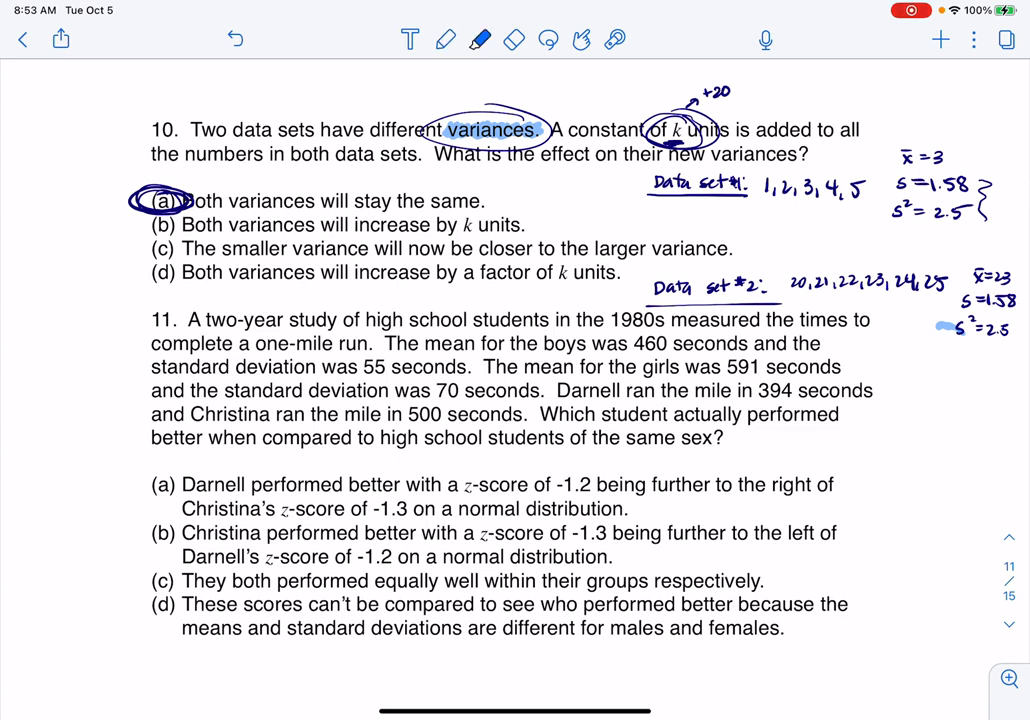